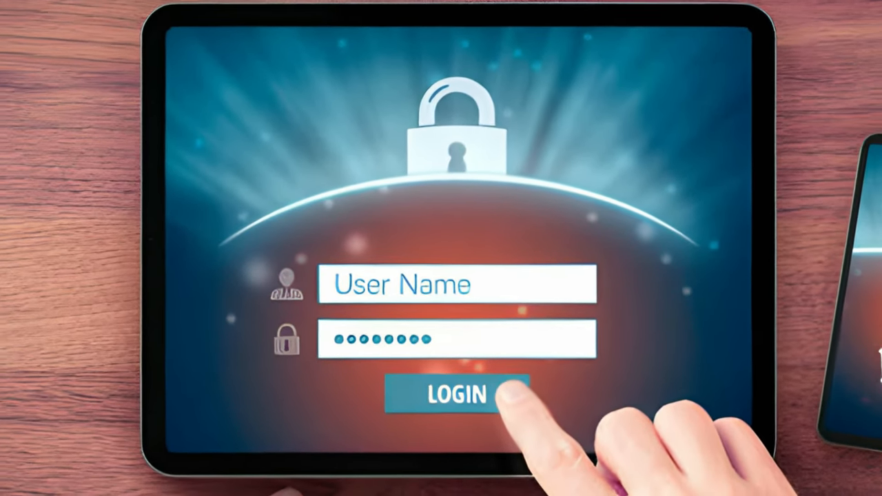
click(455, 394)
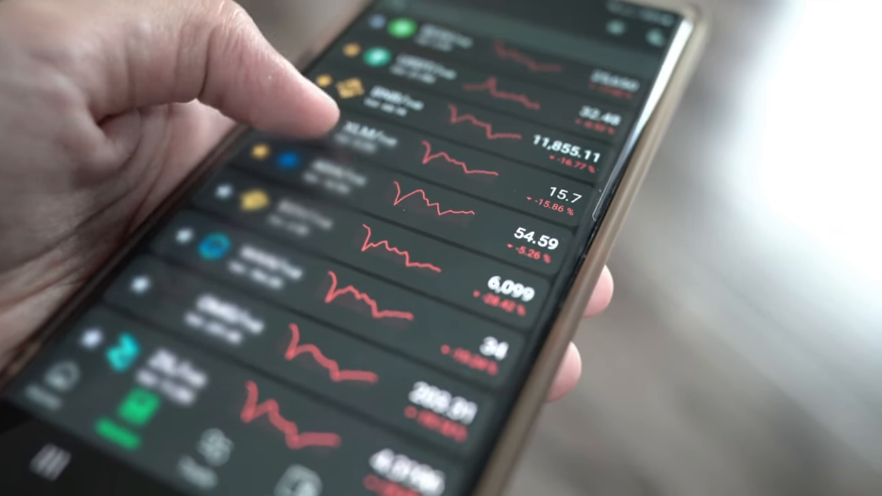
scroll(down, 3)
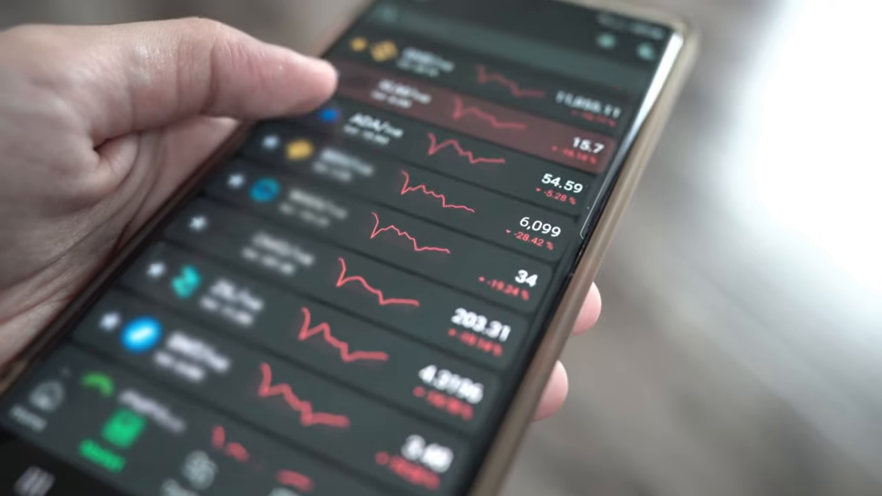